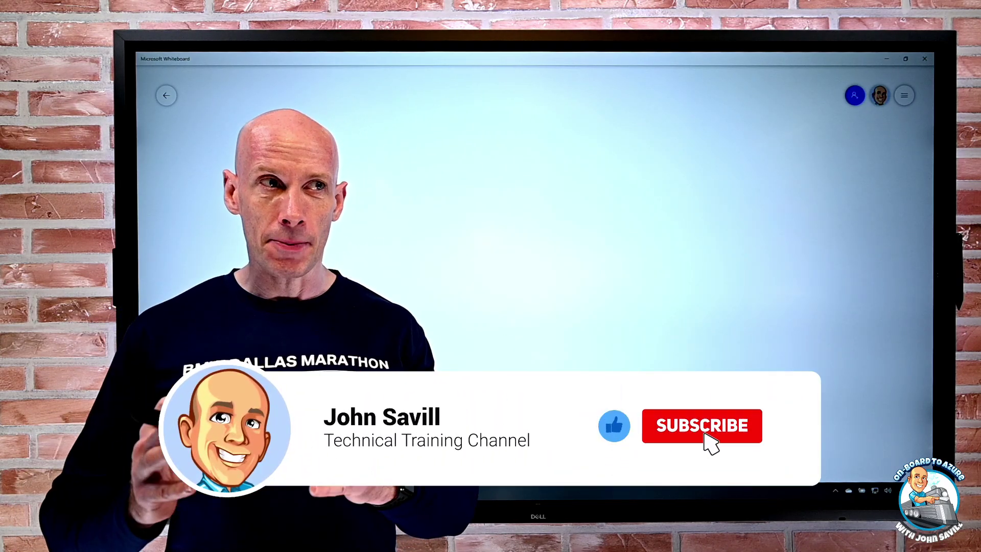
- Select the pen to handwrite the K8S MGMT label on the left of the canvas
left_click(702, 425)
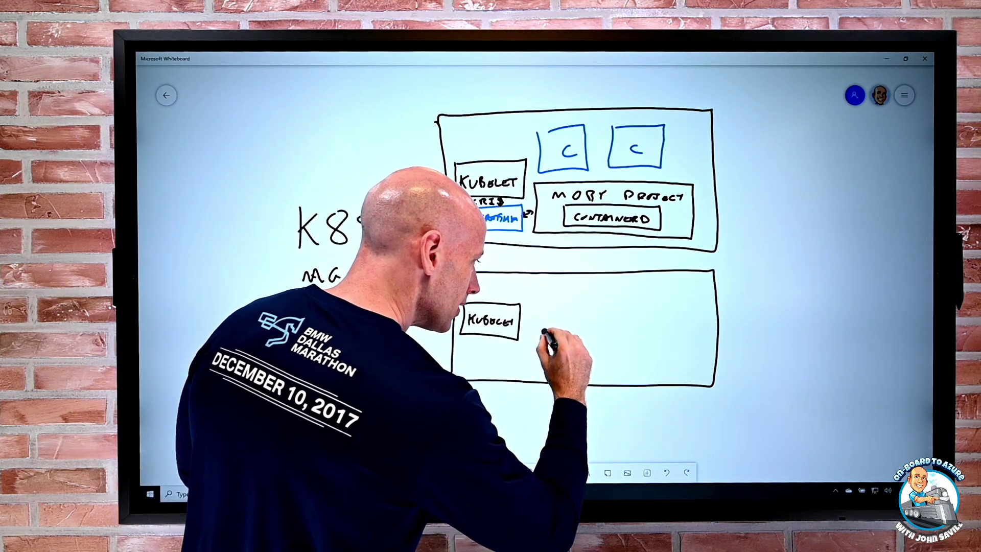
- Sketch the parts inside the second worker node box below the first
left_click_drag(544, 325, 675, 373)
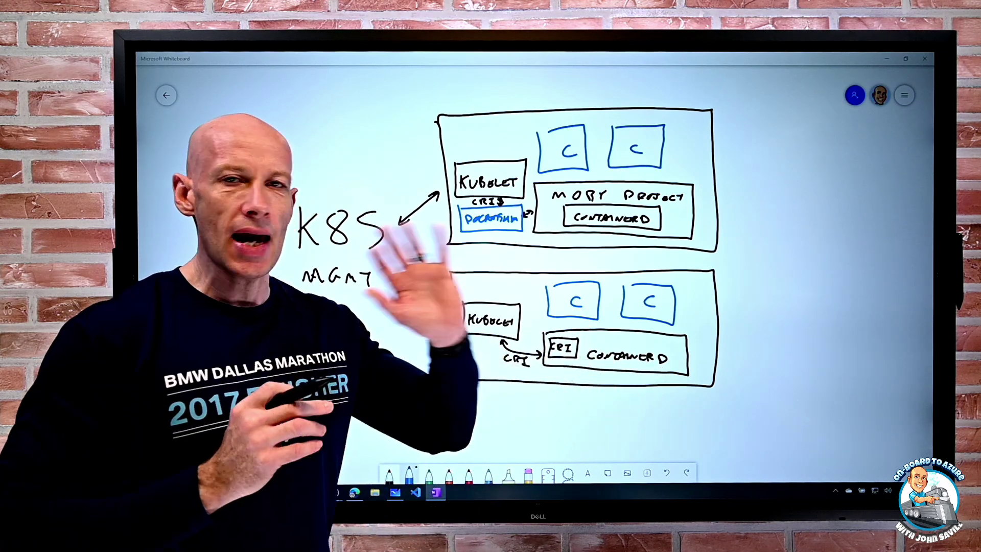
- Draw an arrow linking K8S MGMT to the second node's kubelet
left_click_drag(407, 285, 460, 319)
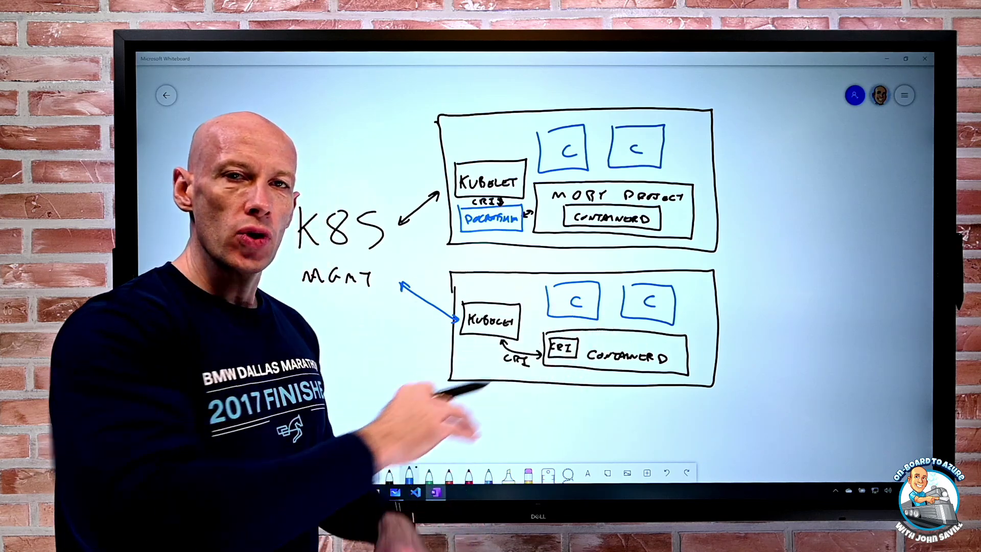